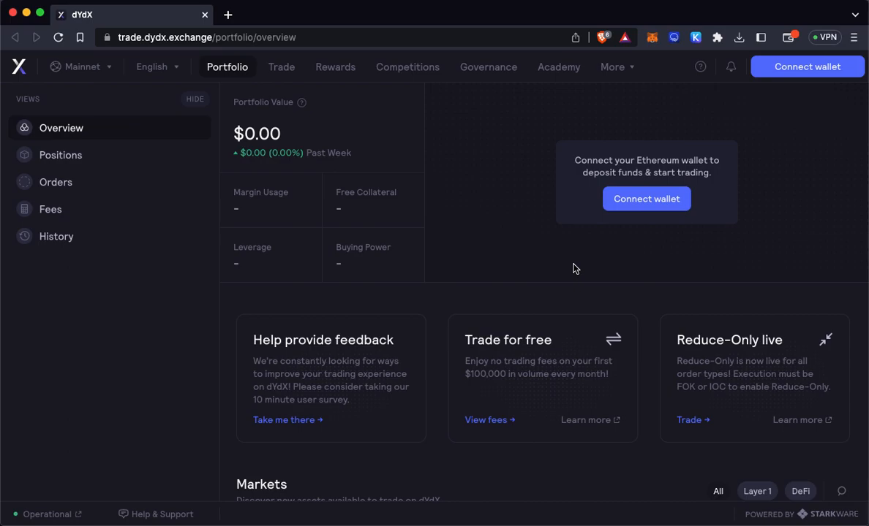
mouse_move(621, 264)
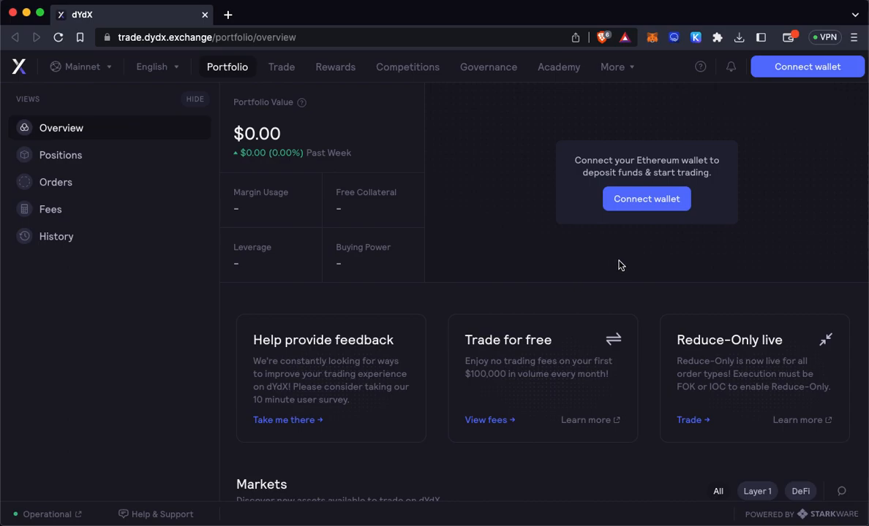
mouse_move(644, 253)
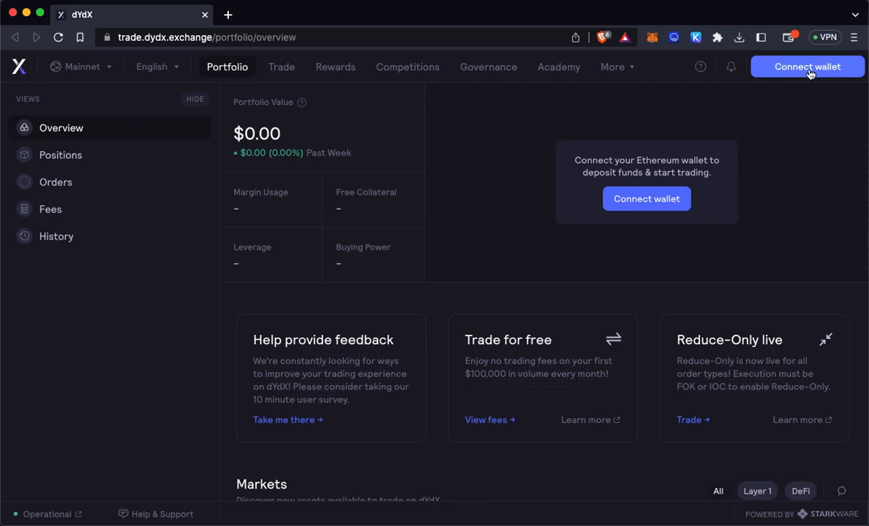
Connect a MetaMask wallet to reach the Link wallet dialog with two signature steps.
left_click(807, 67)
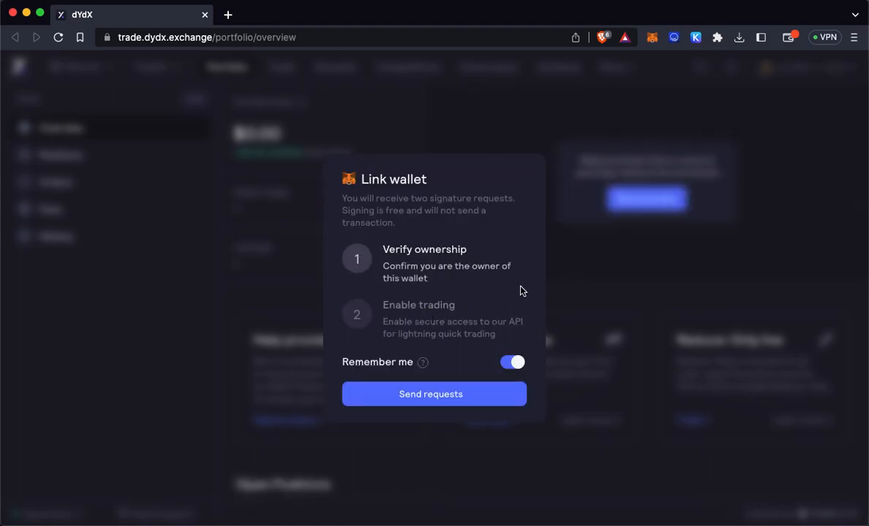
mouse_move(490, 219)
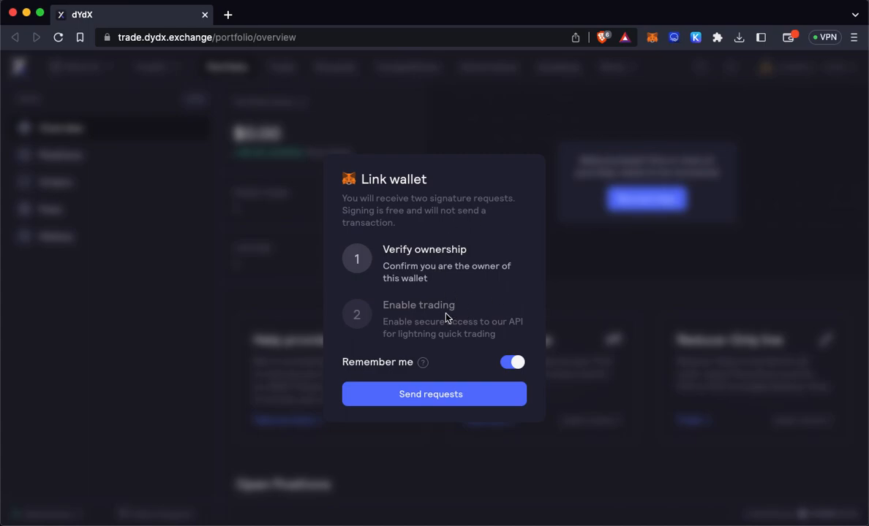
mouse_move(492, 300)
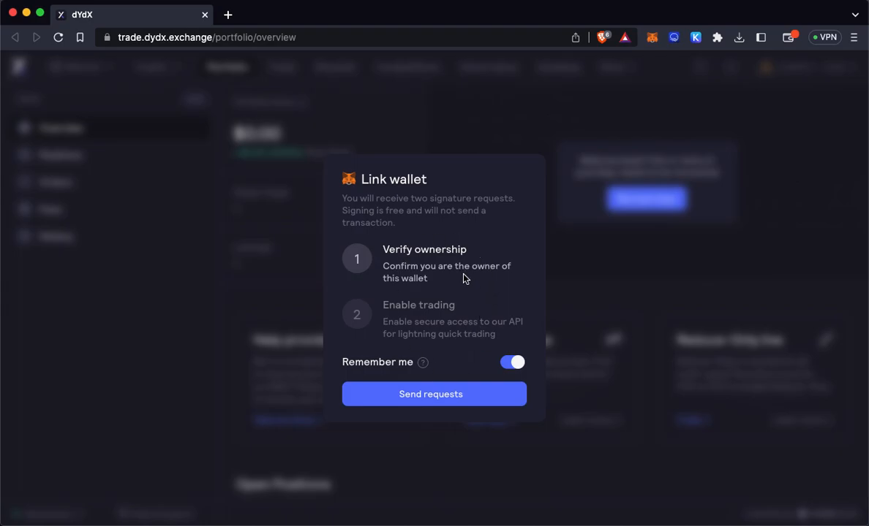
mouse_move(438, 375)
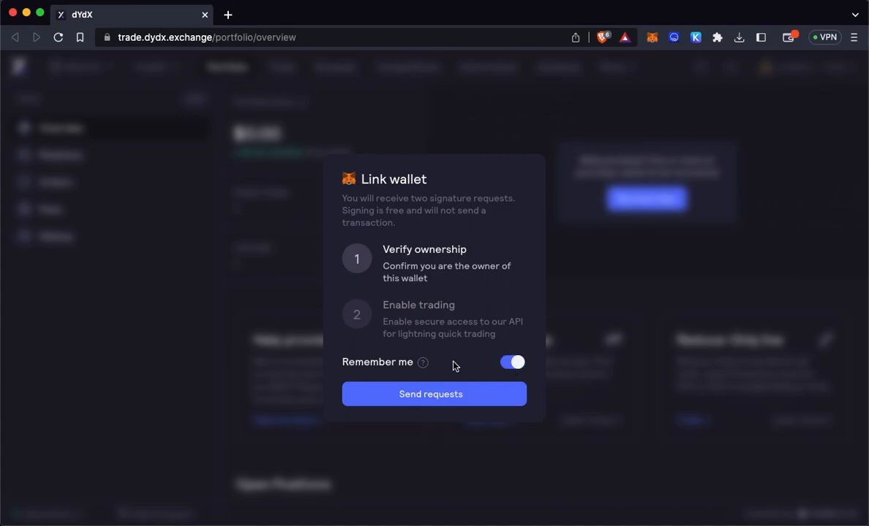
Send the requests and sign the STARK Key and Onboarding requests in MetaMask.
left_click(430, 394)
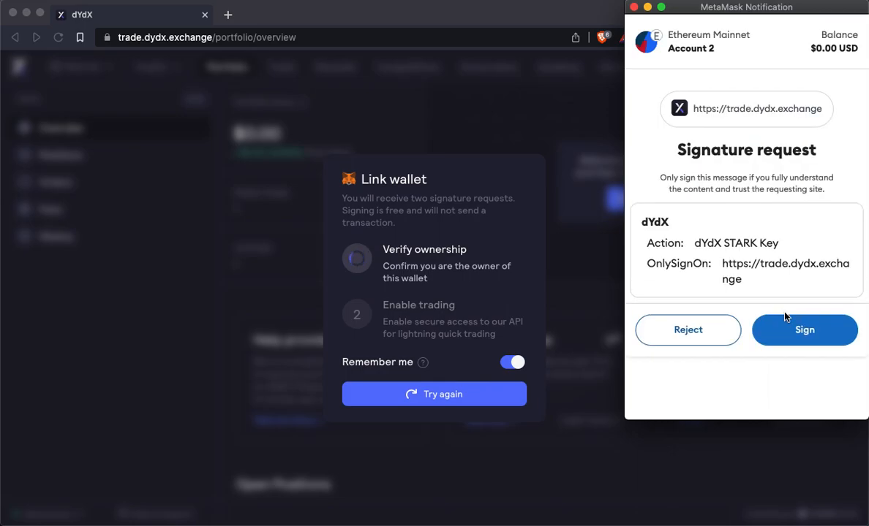
left_click(803, 329)
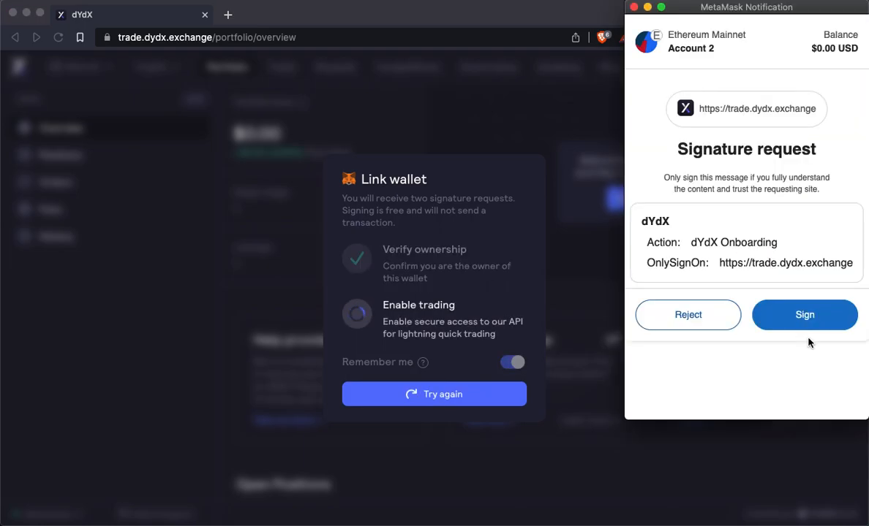
left_click(804, 314)
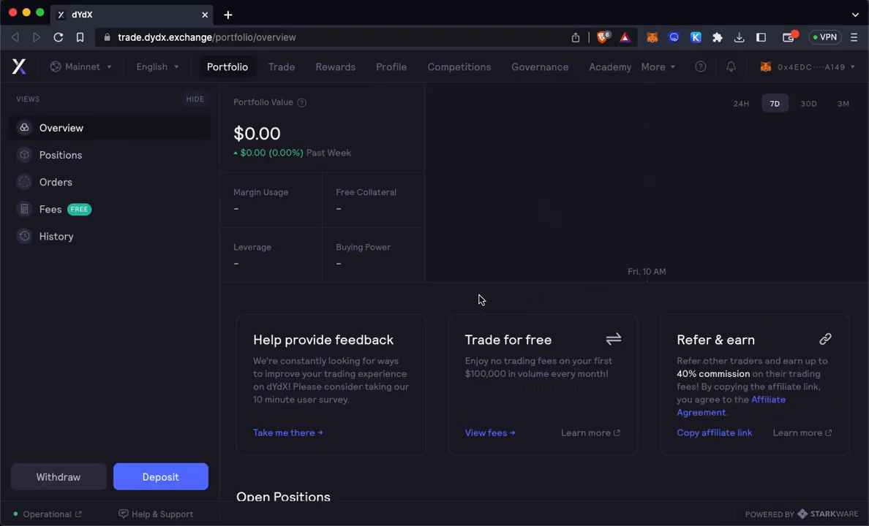
Inspect the dYdX portfolio page to open Brave's developer tools.
right_click(481, 300)
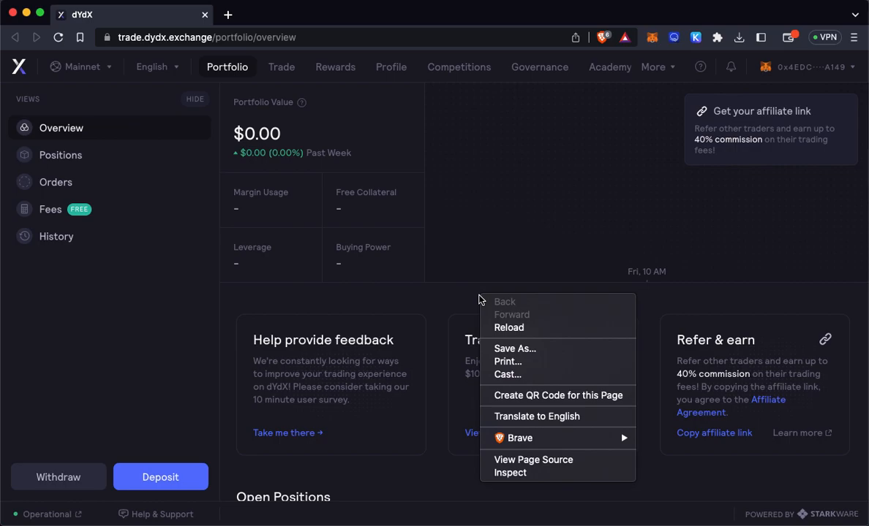
mouse_move(509, 473)
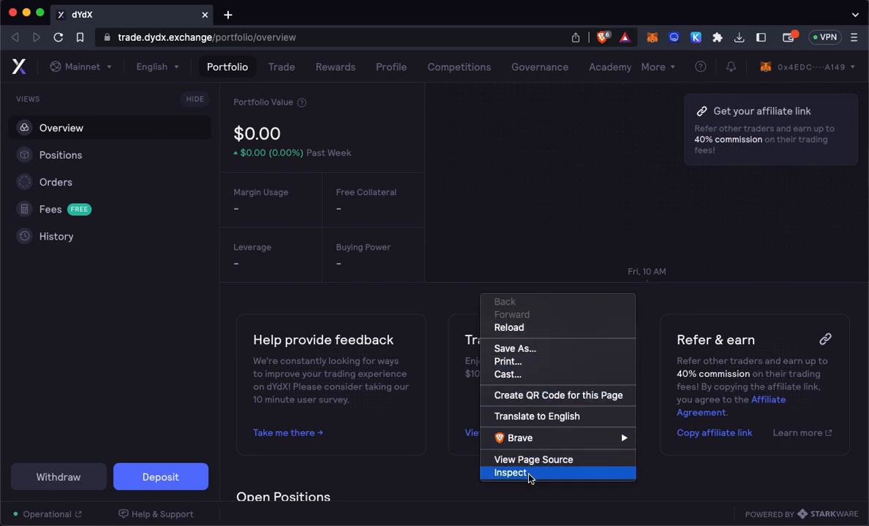
left_click(511, 473)
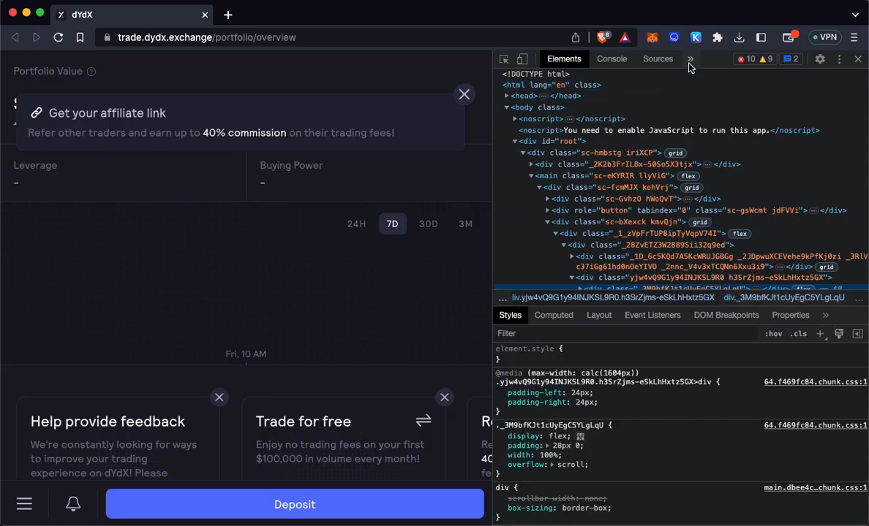
Switch DevTools to the Application panel via the overflow menu.
left_click(689, 59)
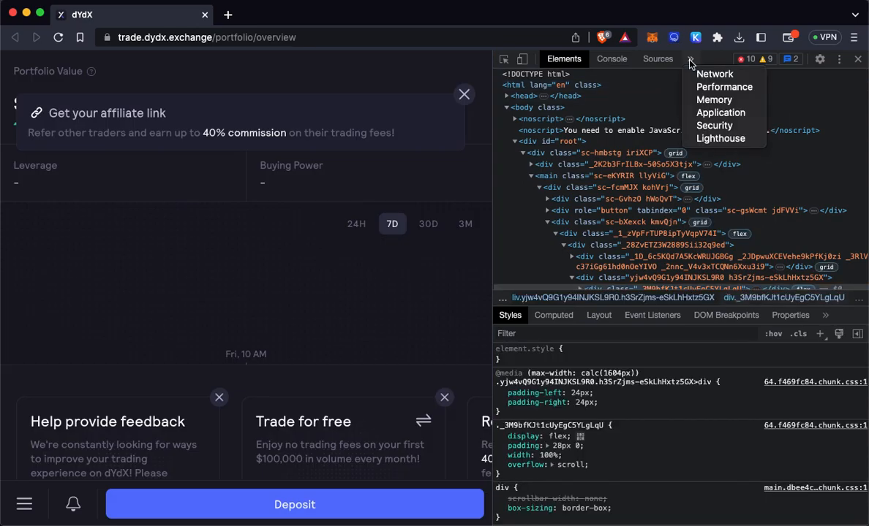
mouse_move(721, 113)
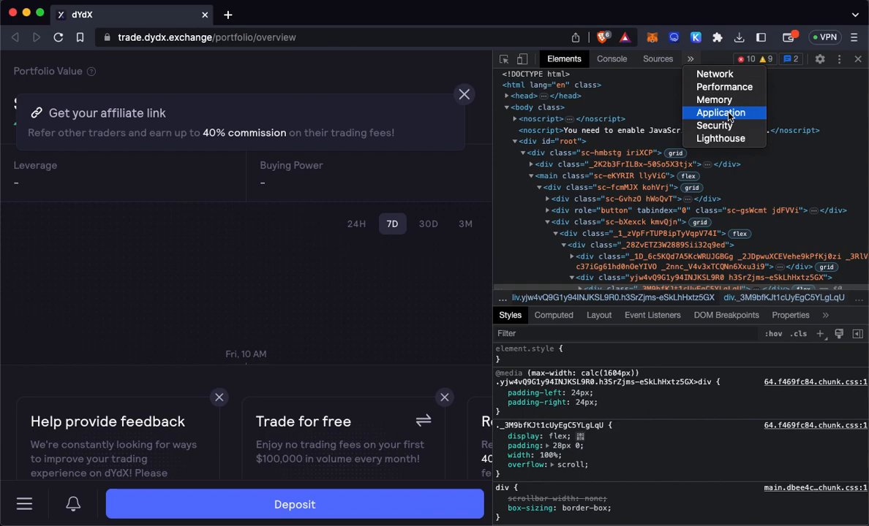
left_click(720, 112)
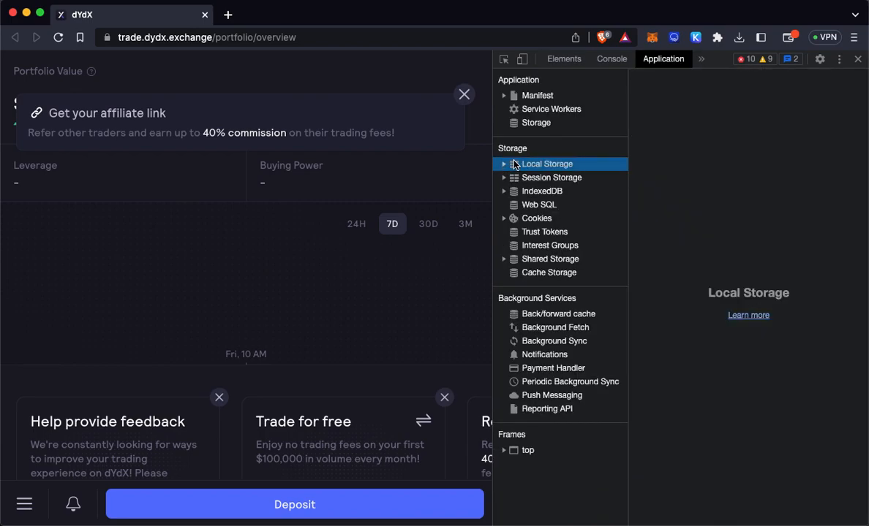
Show trade.dydx.exchange Local Storage and view the API_KEY_PAIRS value.
left_click(503, 164)
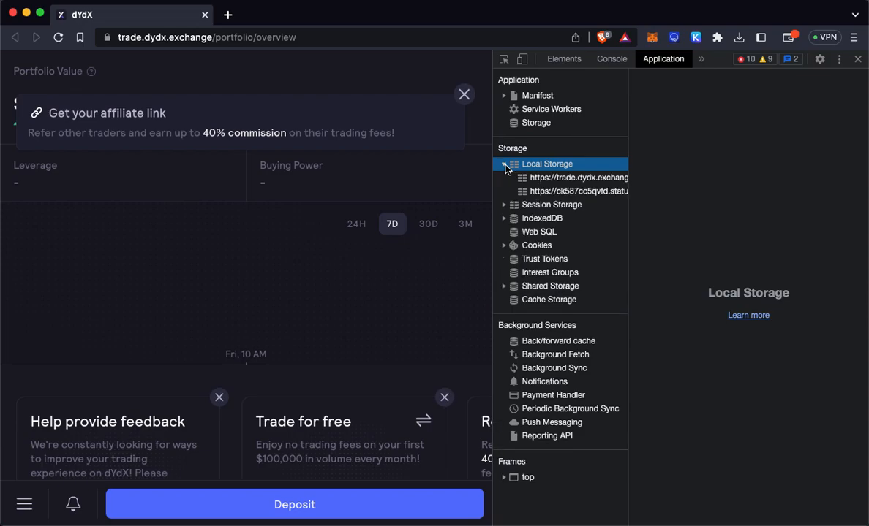
left_click(578, 177)
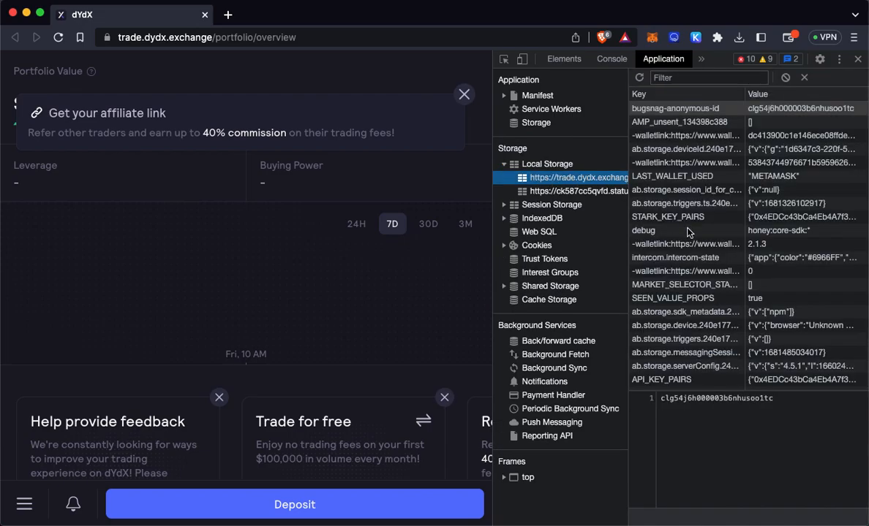
left_click(661, 379)
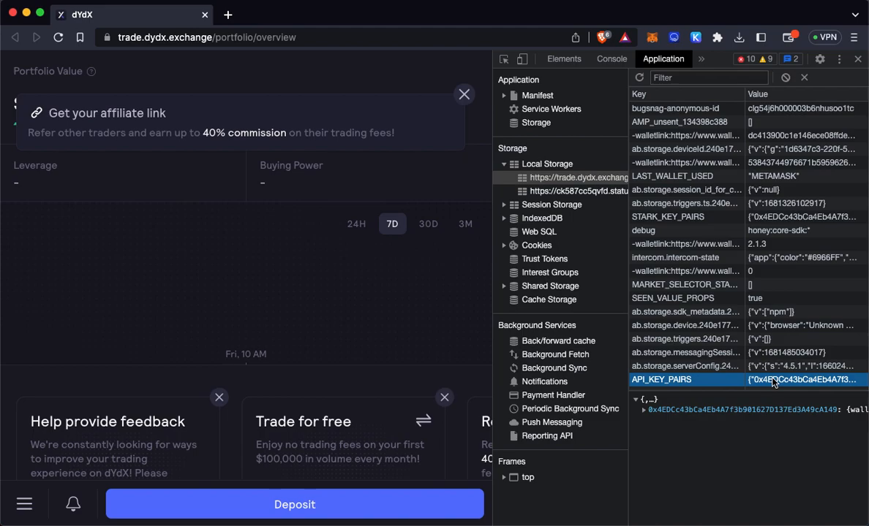
mouse_move(768, 388)
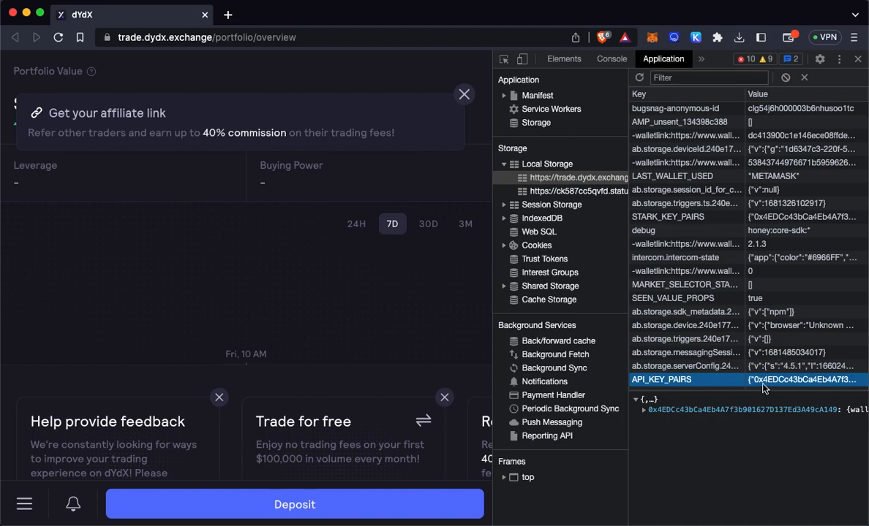